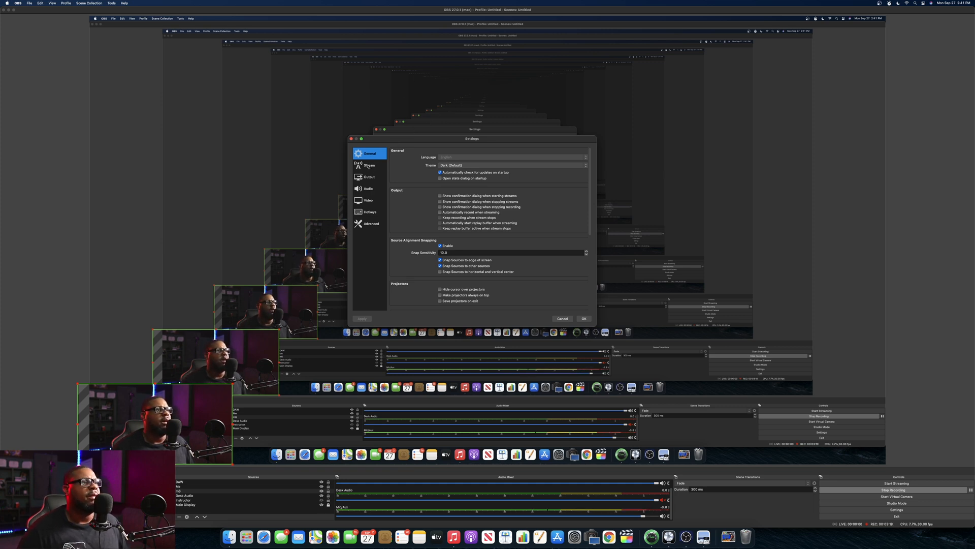
Step: Show the Stream settings with YouTube - RTMPS as the service and a stream key entered
click(368, 164)
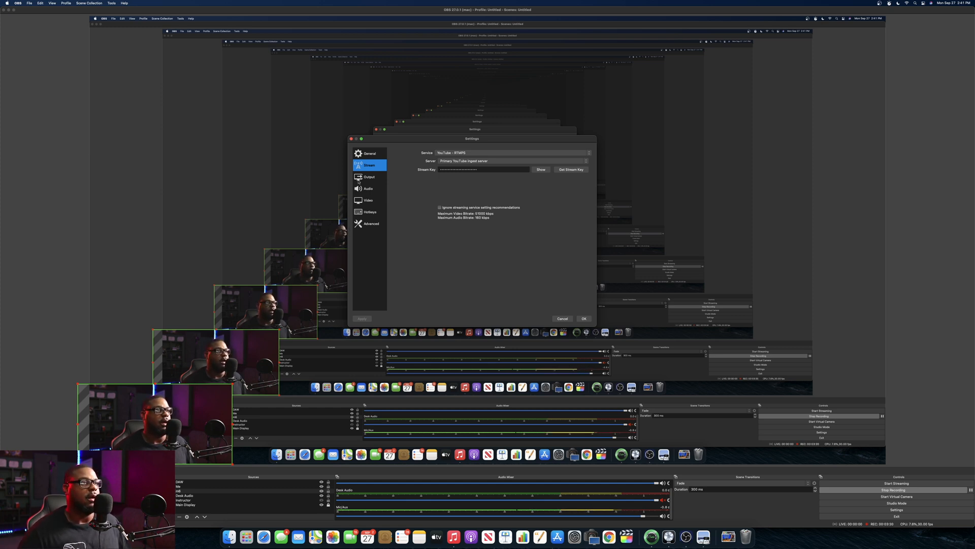
Step: Show the Output settings' Streaming options in Advanced mode with a 3500 Kbps bitrate
click(368, 176)
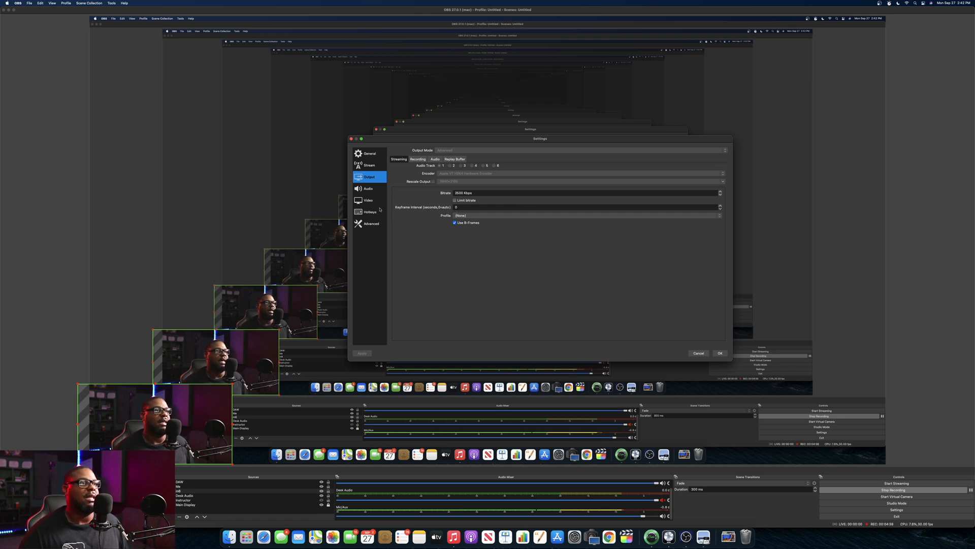
Step: Show the Recording output options with a 40000 Kbps bitrate and main profile
click(418, 159)
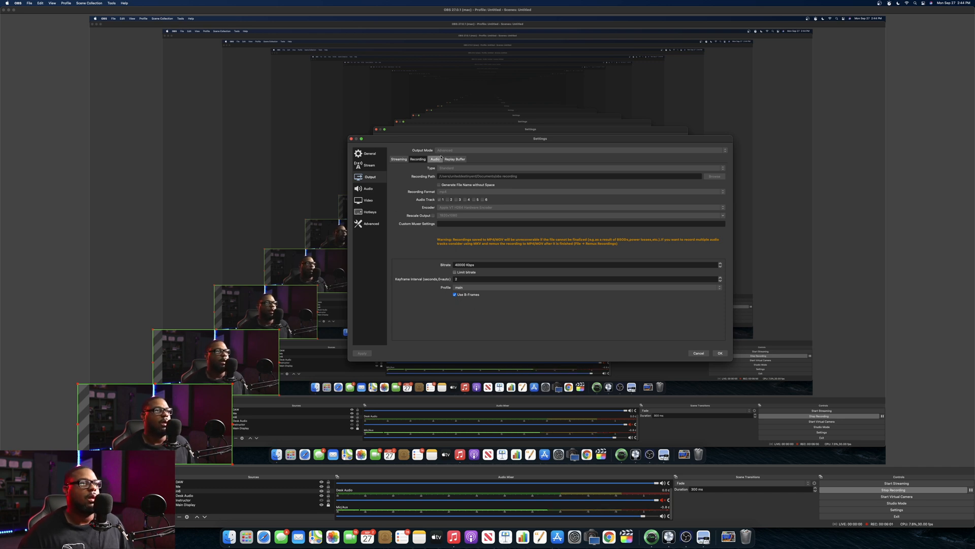
Step: Review the Streaming and Audio output tabs, then show the Audio settings with the USB PnP mic as auxiliary
click(400, 160)
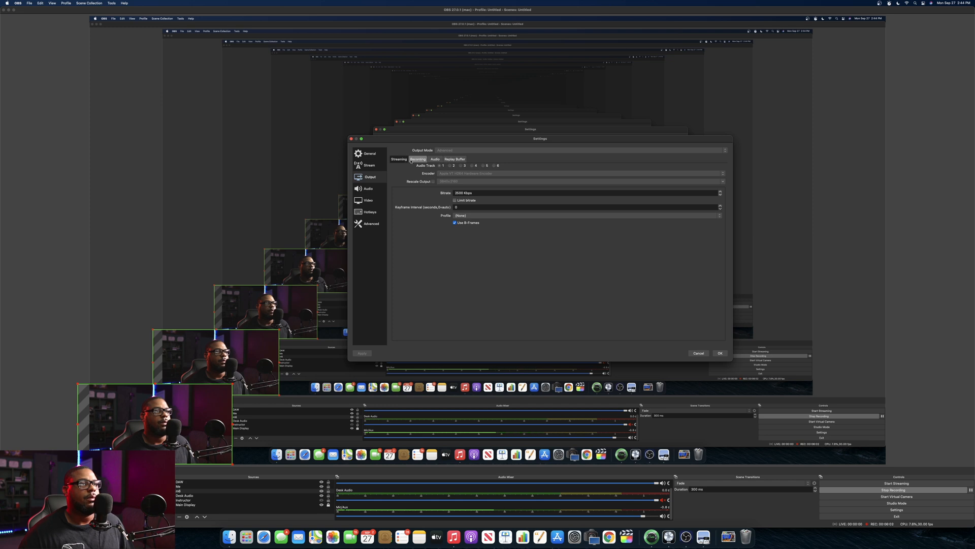
click(435, 160)
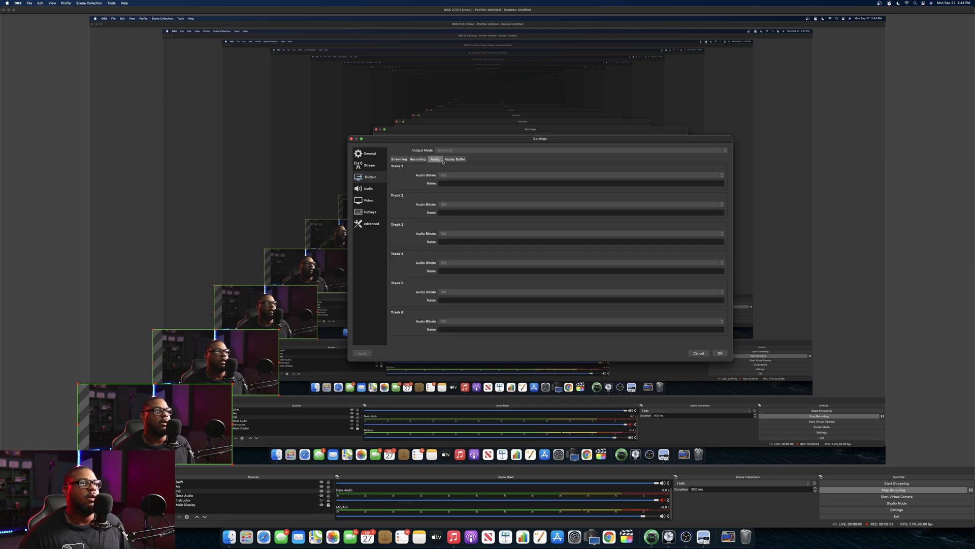
click(399, 159)
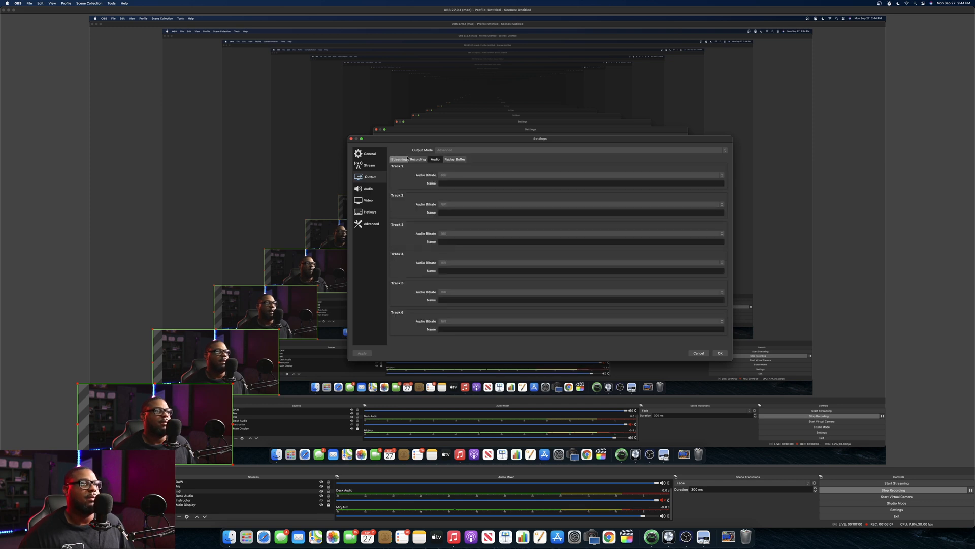
click(367, 188)
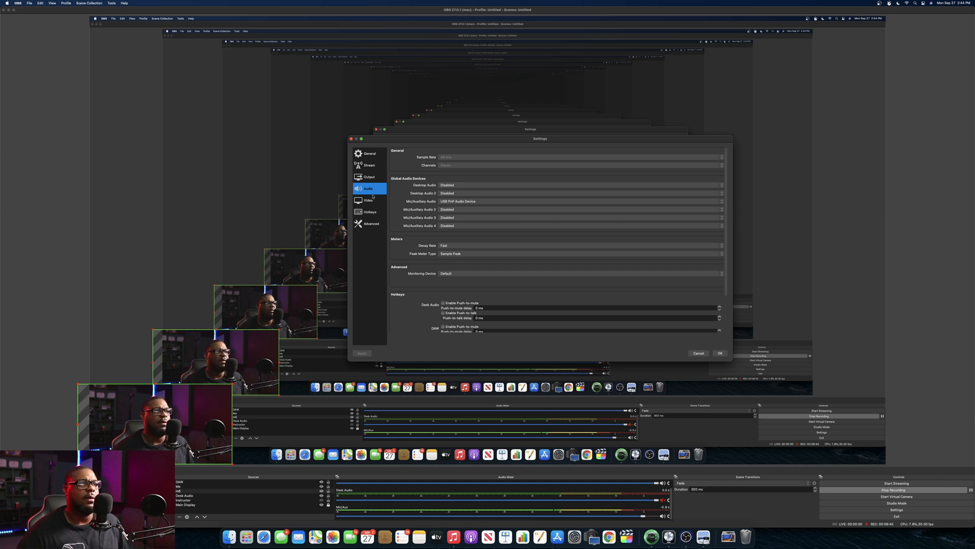
Step: Show the Video settings with canvas and output resolutions locked while output is active
click(367, 200)
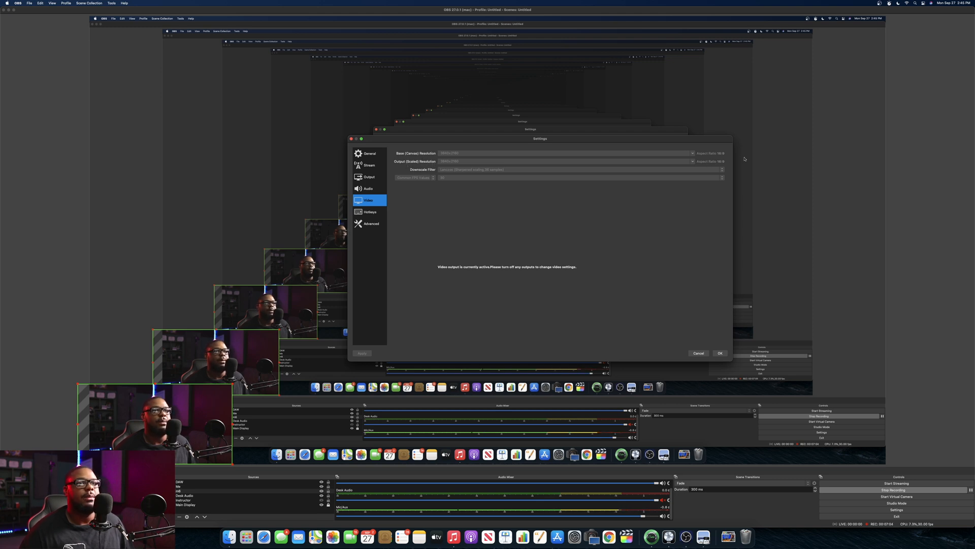
mouse_move(525, 182)
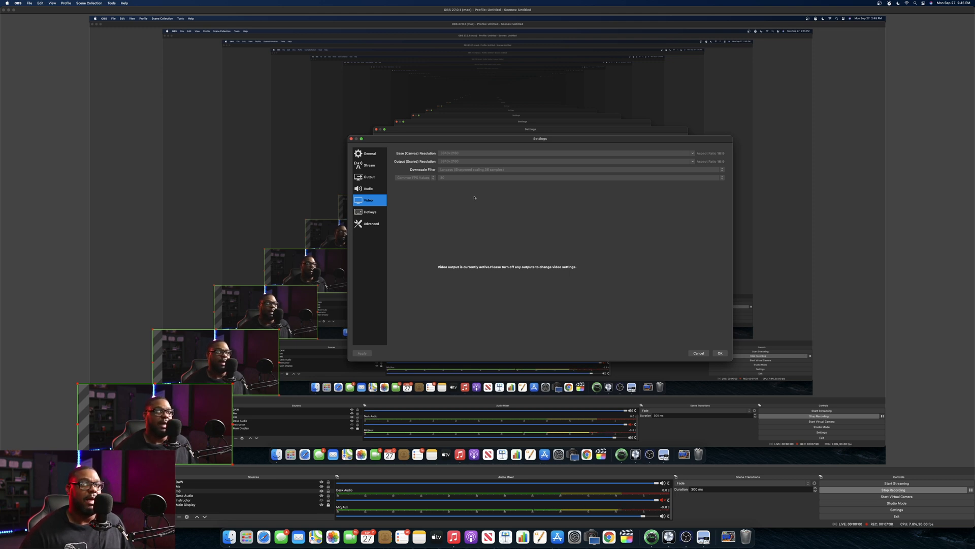
Step: Review the Hotkeys and Advanced settings pages, ending back on General settings
click(370, 212)
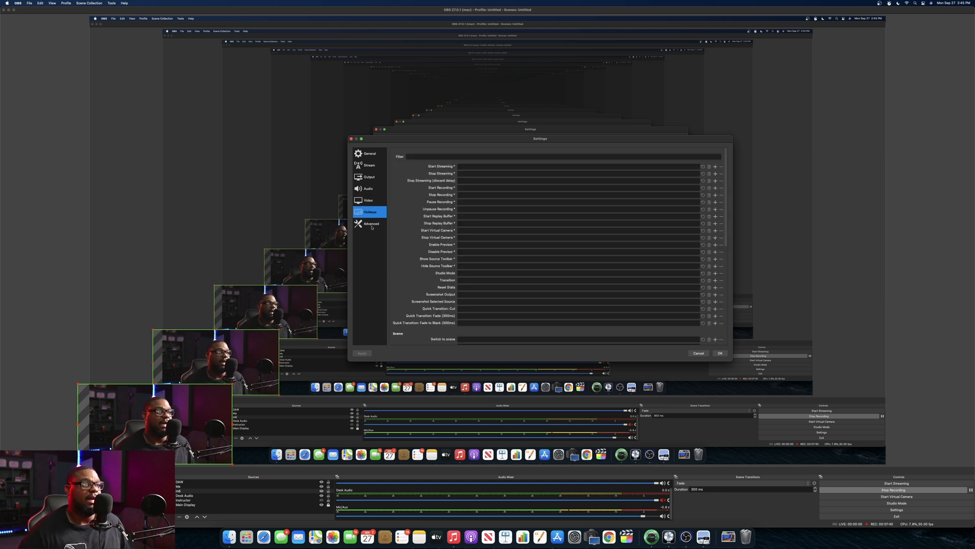
click(371, 224)
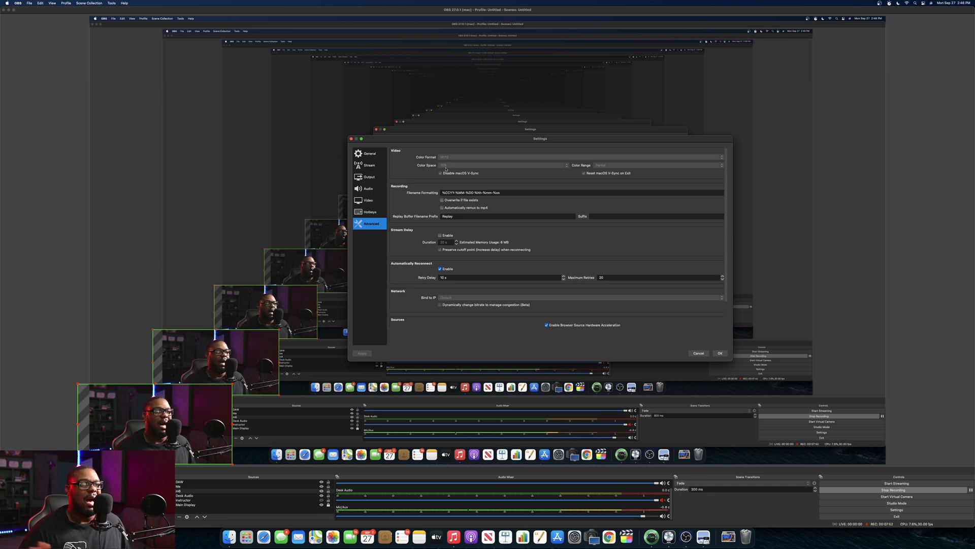
click(369, 154)
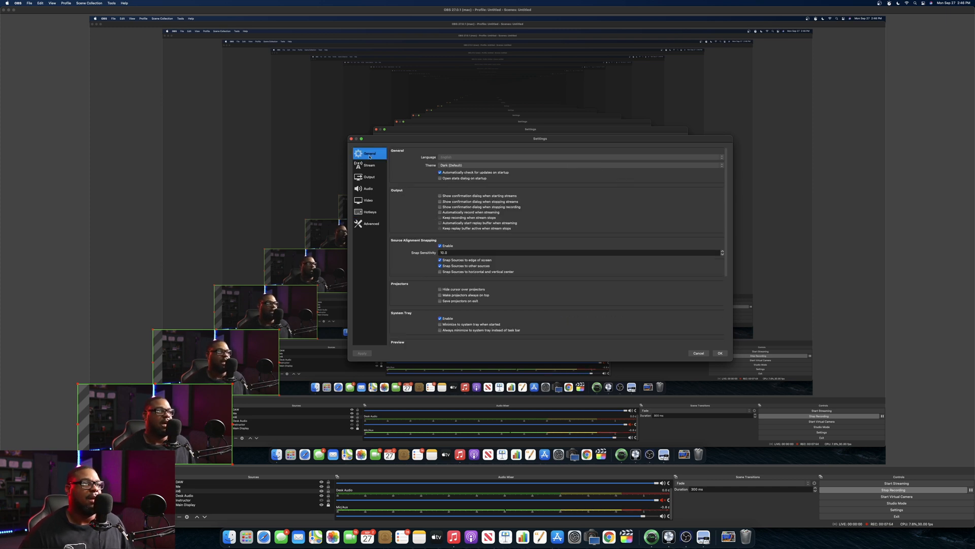